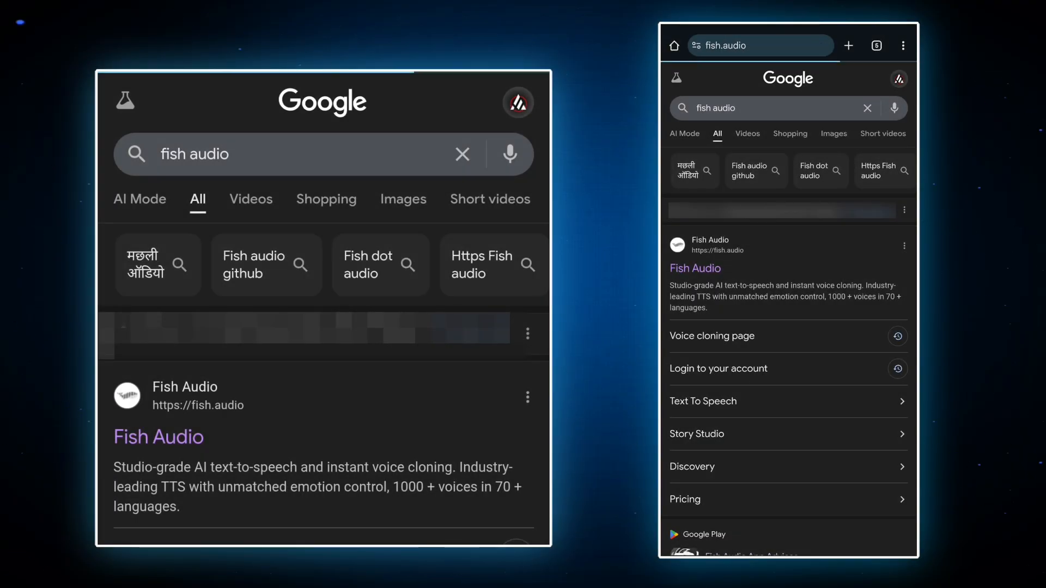
Load the fish.audio site from the Google result for fish audio.
left_click(694, 268)
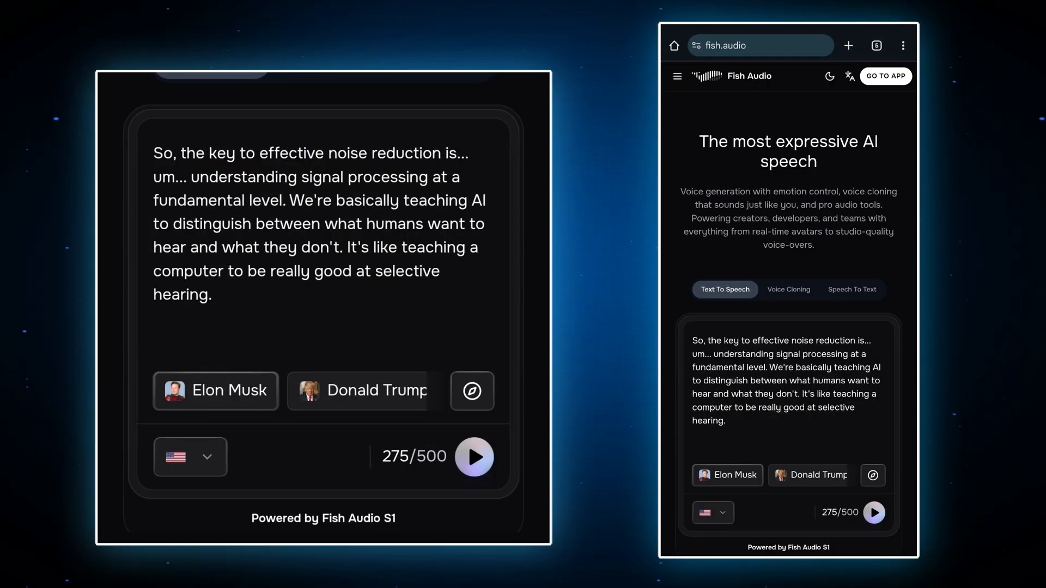
scroll("down", 3)
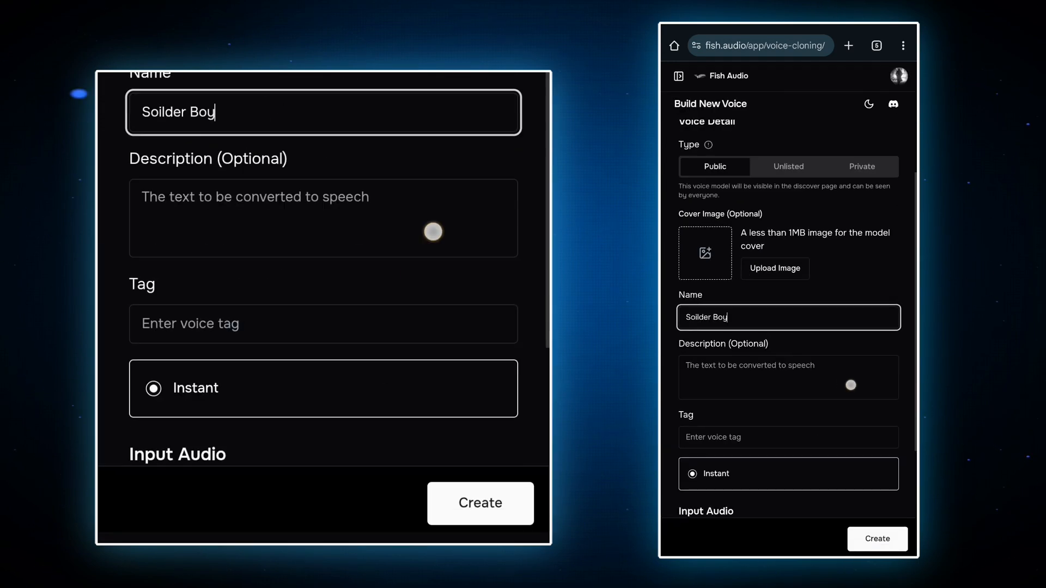
Create the instant voice 'Soilder Boy' from the uploaded 22-second clip rated Good.
scroll("down", 3)
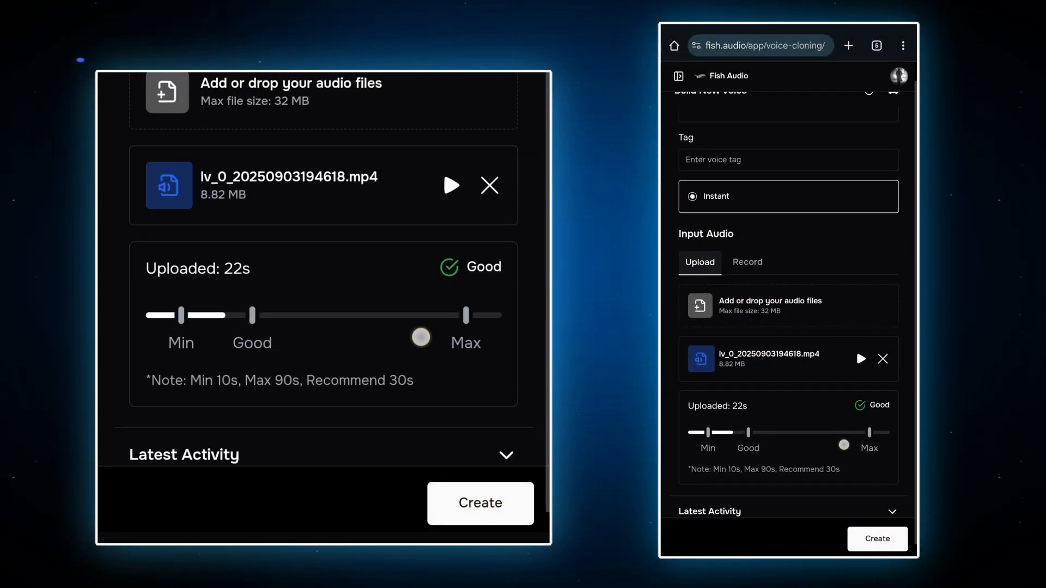
left_click(480, 503)
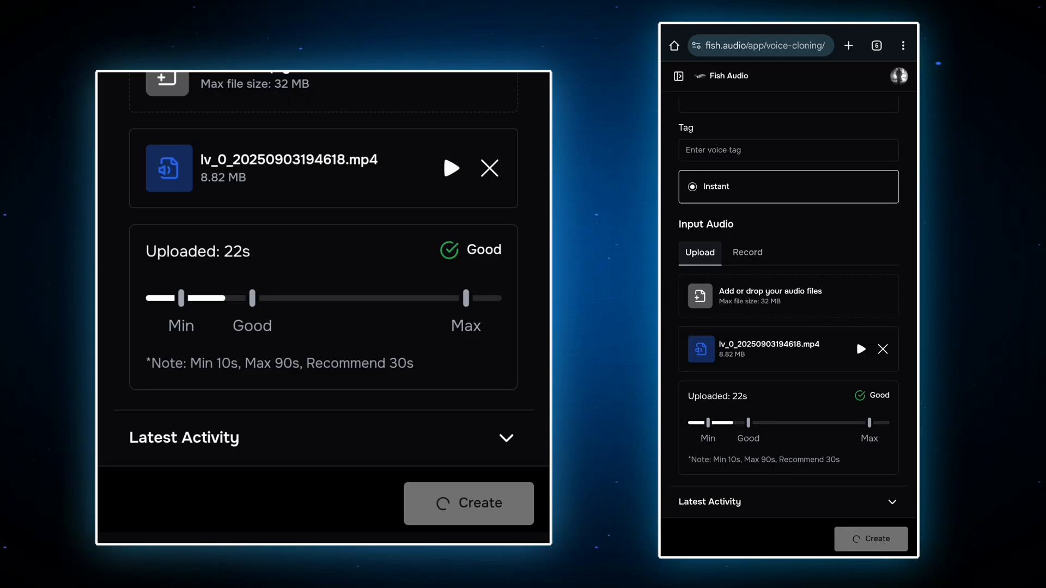
Generate the 13-second default sample, play it through, and save the Soilder Boy voice.
left_click(468, 504)
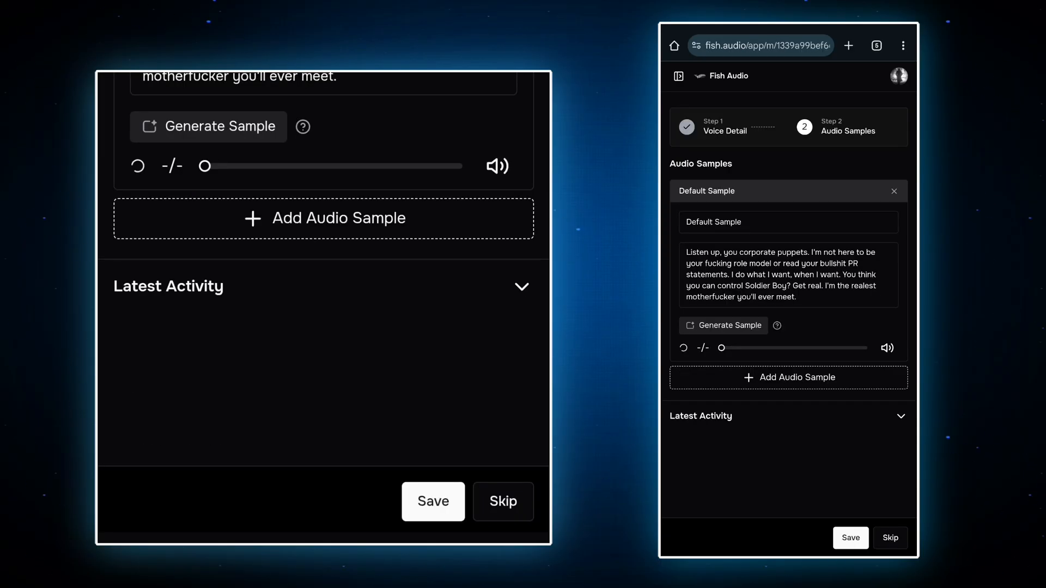
left_click(207, 126)
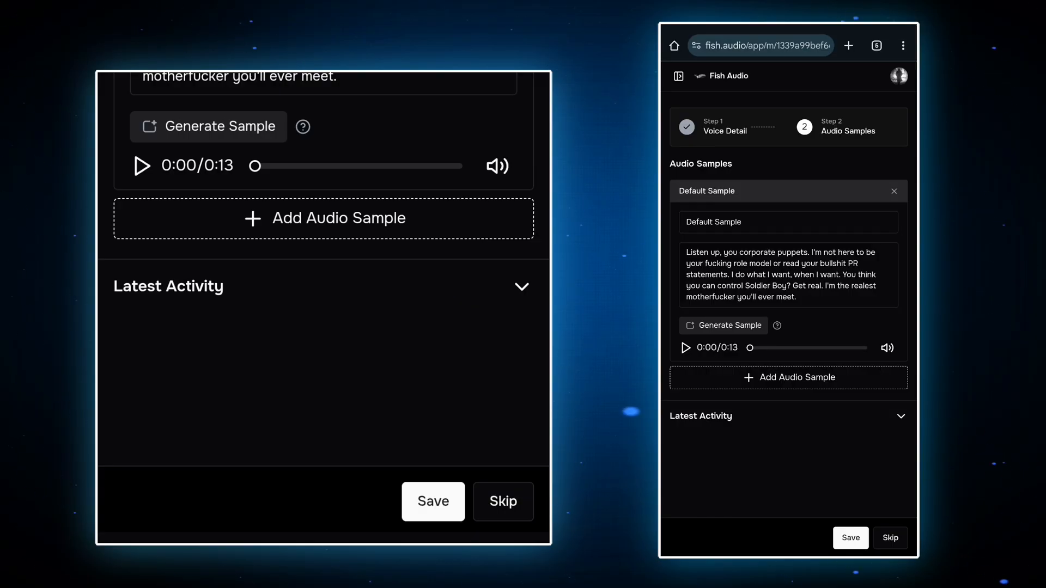
left_click(142, 165)
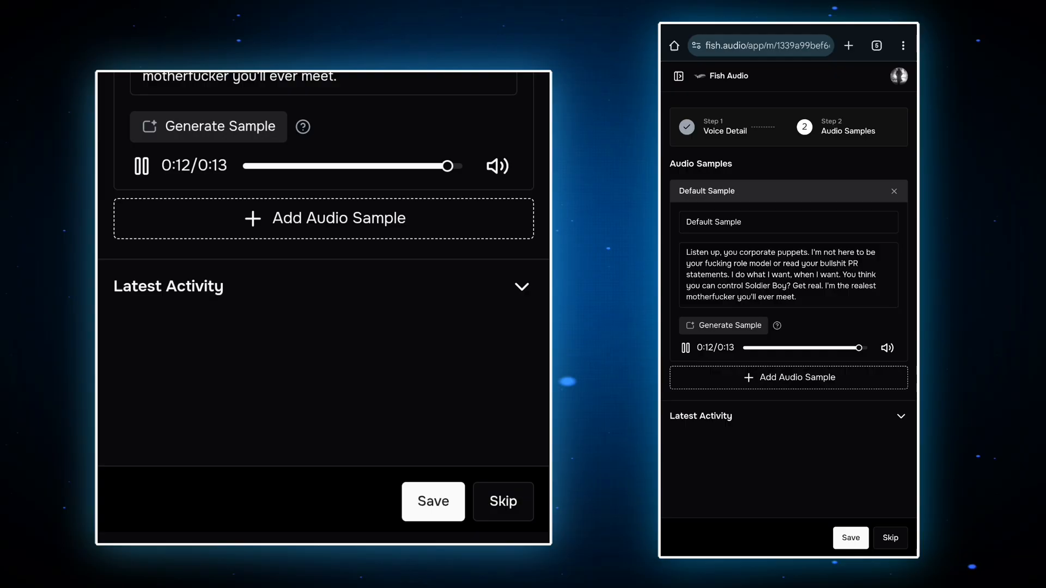
left_click(141, 168)
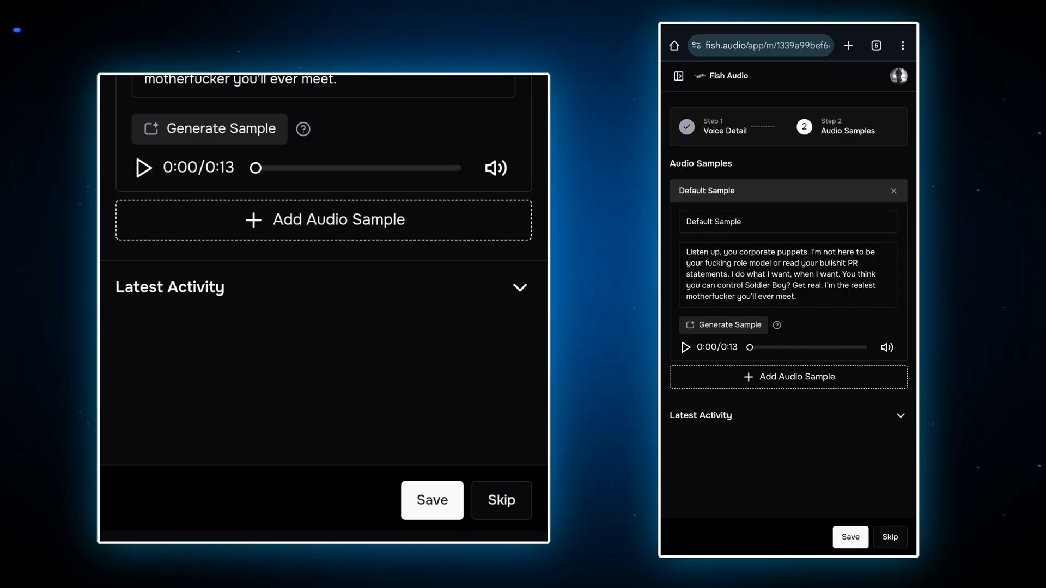
left_click(520, 288)
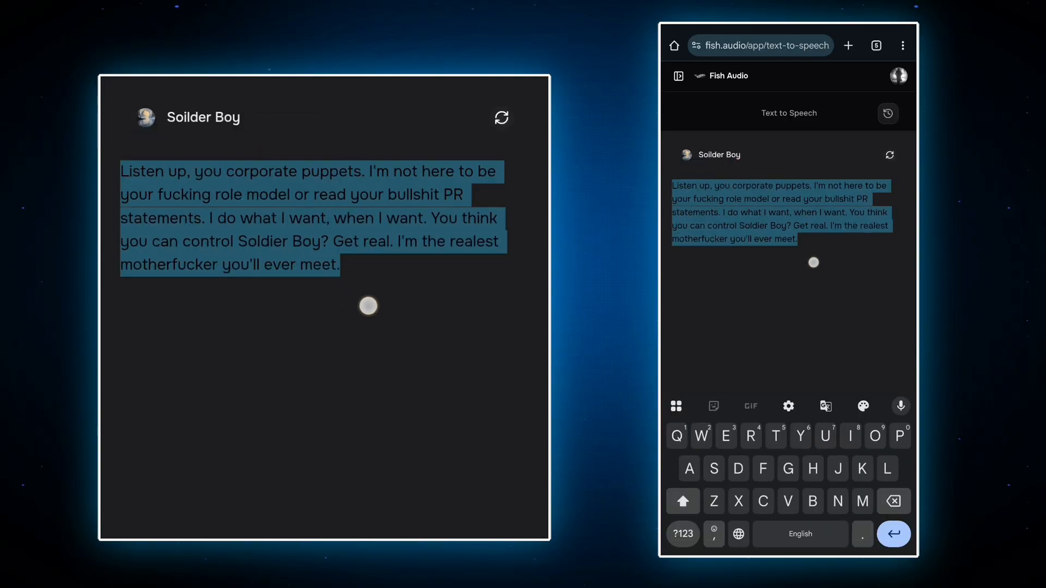
Have Soilder Boy speak the new 'I am Captain America... what I have to say' message.
type("FUCK THE WORLD")
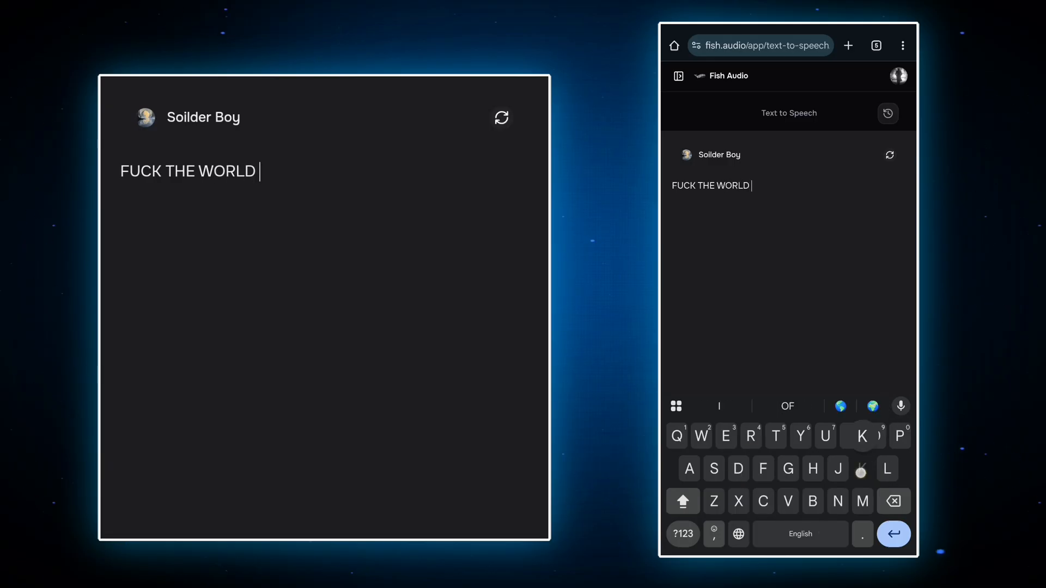
type("KNOWS")
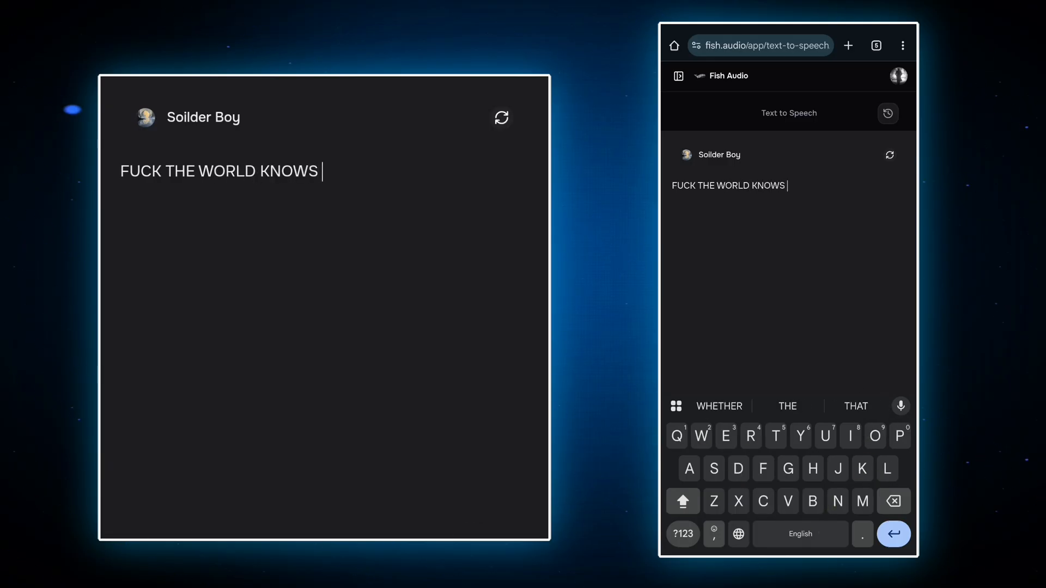
type("I AM CAPTAIN AM")
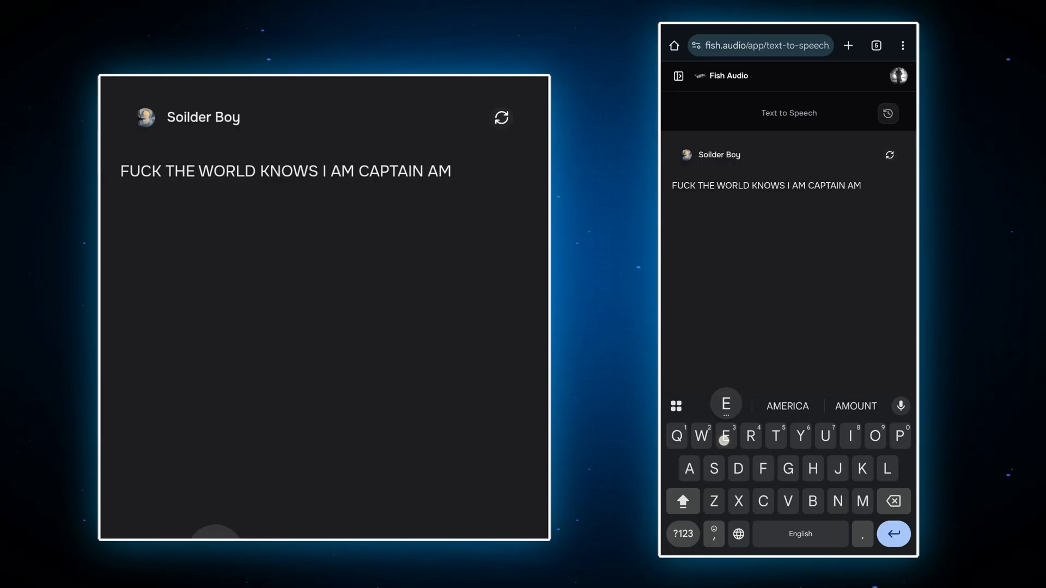
left_click(787, 406)
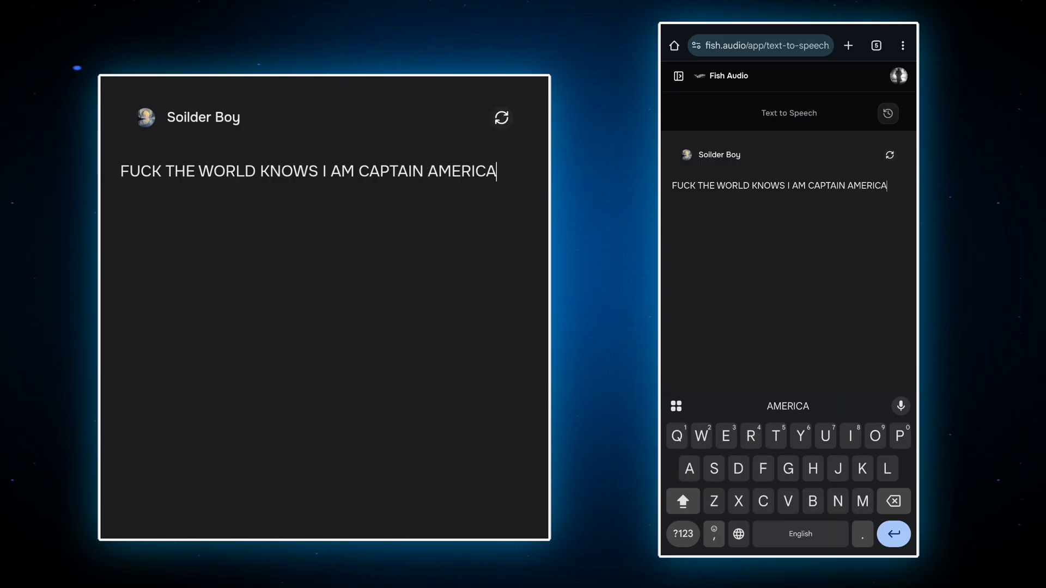
type("WHAT I")
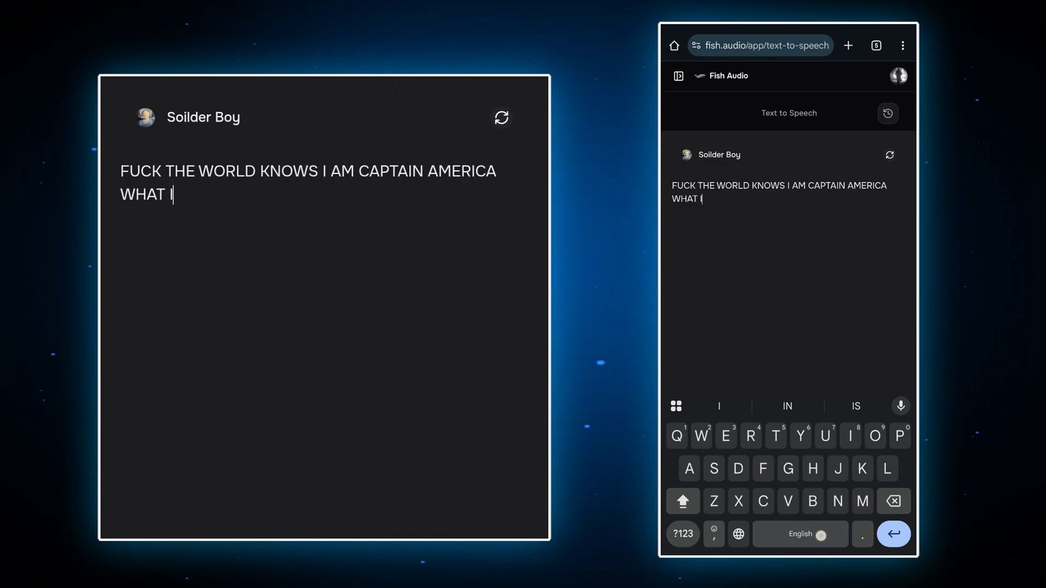
type("HAVE TO SAY IT.")
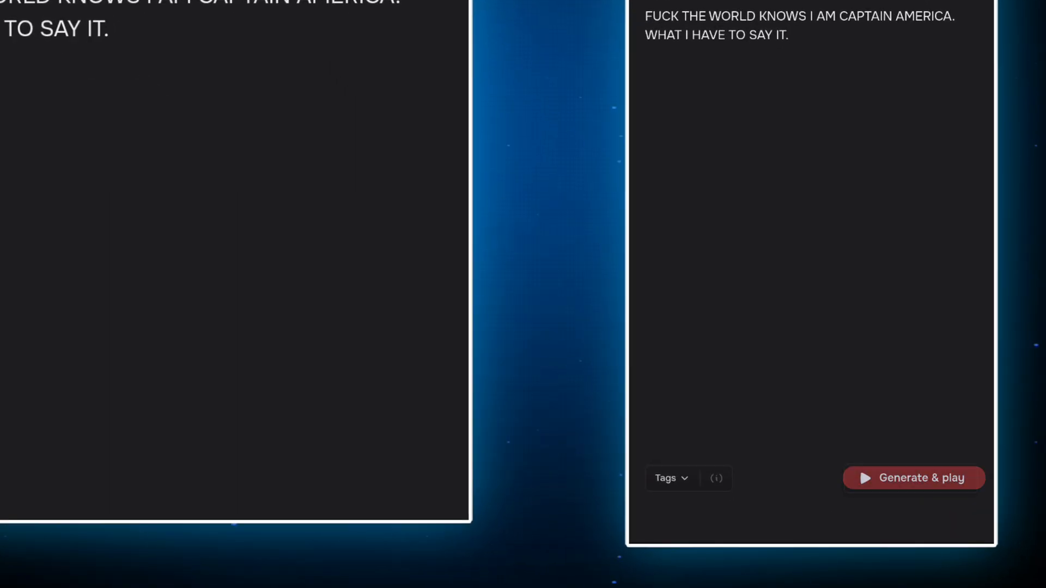
left_click(913, 478)
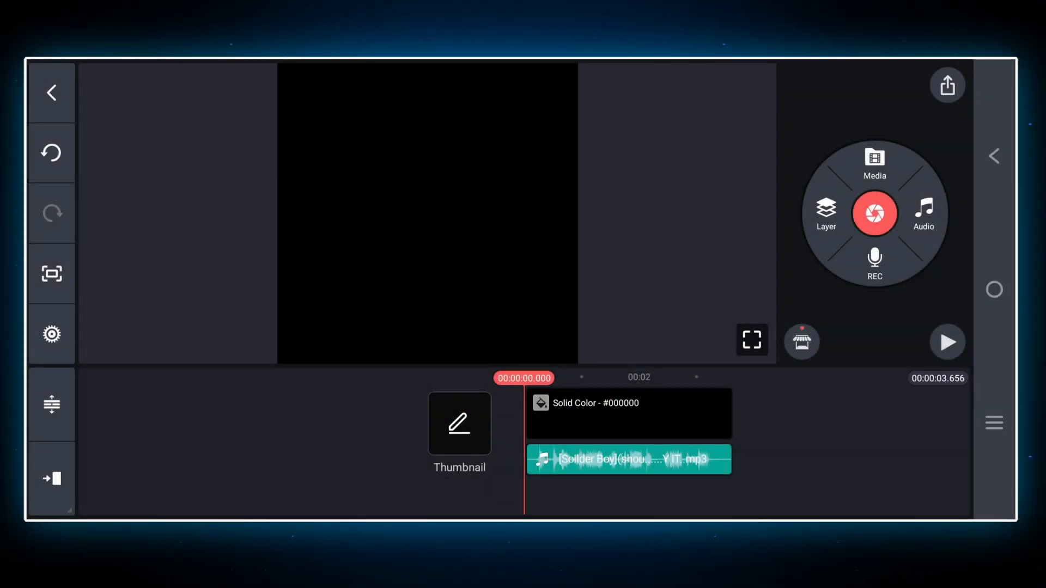
left_click(946, 341)
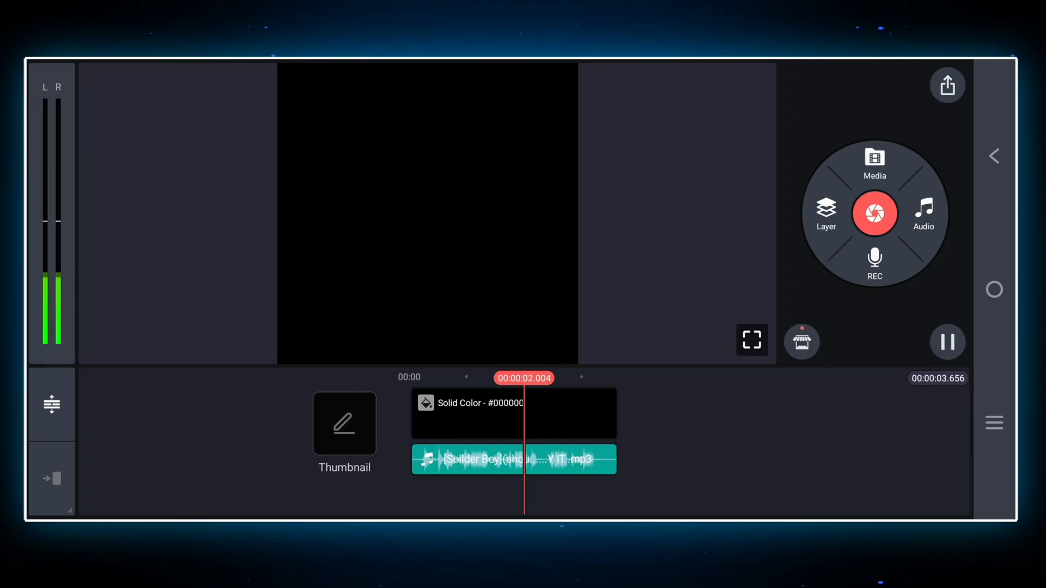
left_click(947, 341)
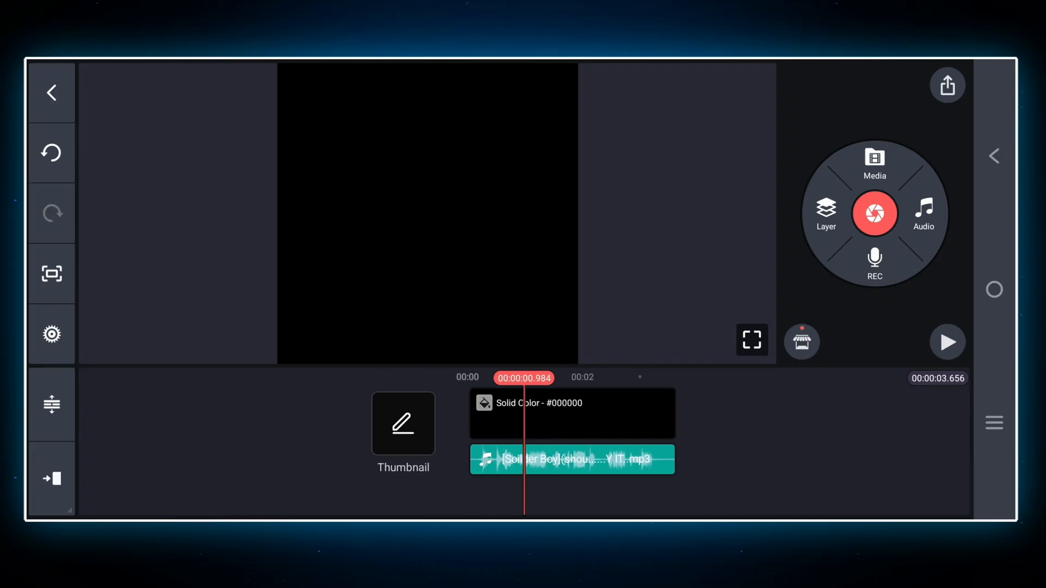
left_click(572, 459)
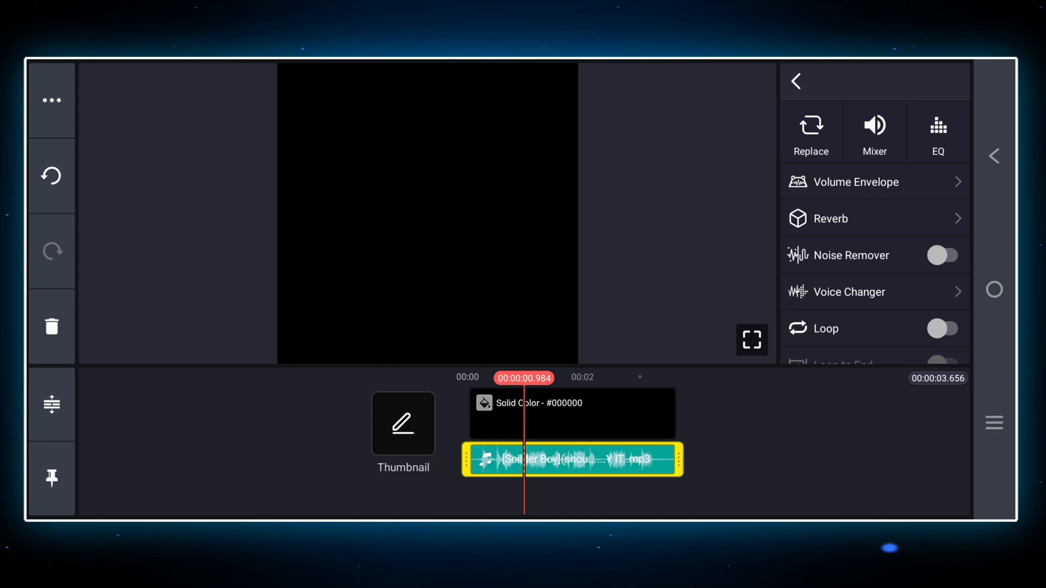
Apply the Studio reverb preset to the Soilder Boy clip.
left_click(833, 218)
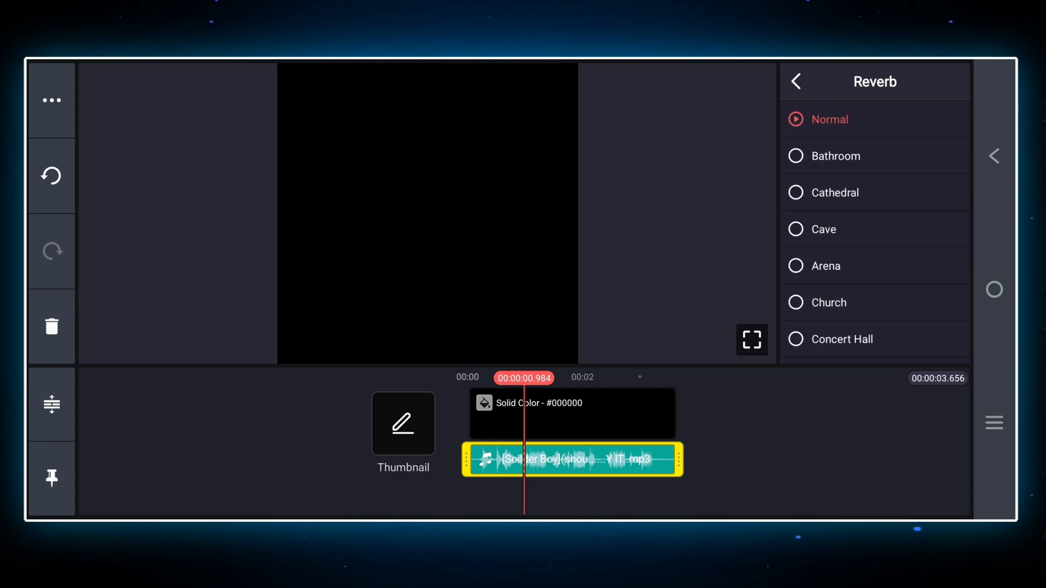
scroll("down", 3)
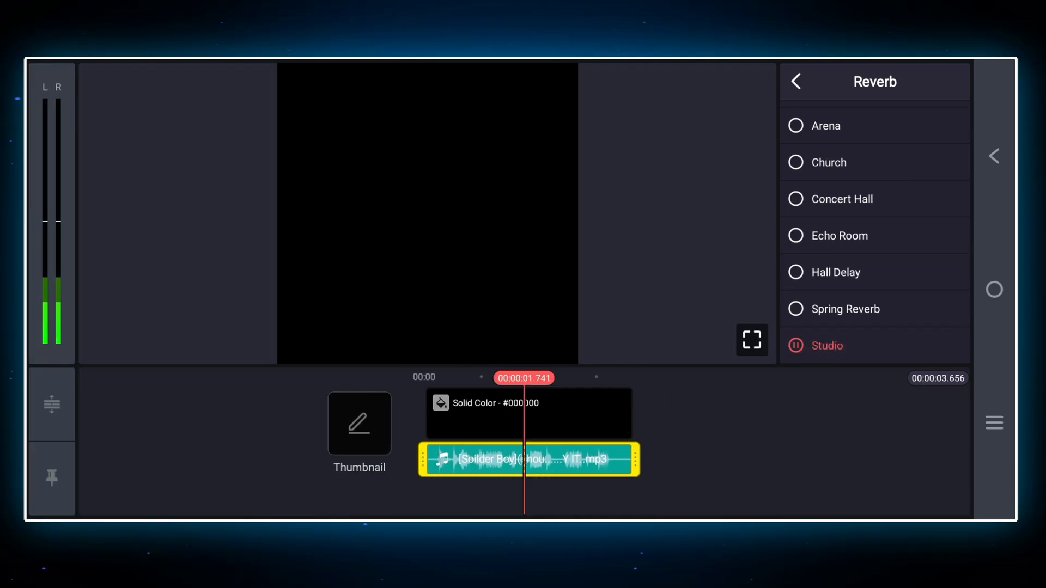
left_click(794, 80)
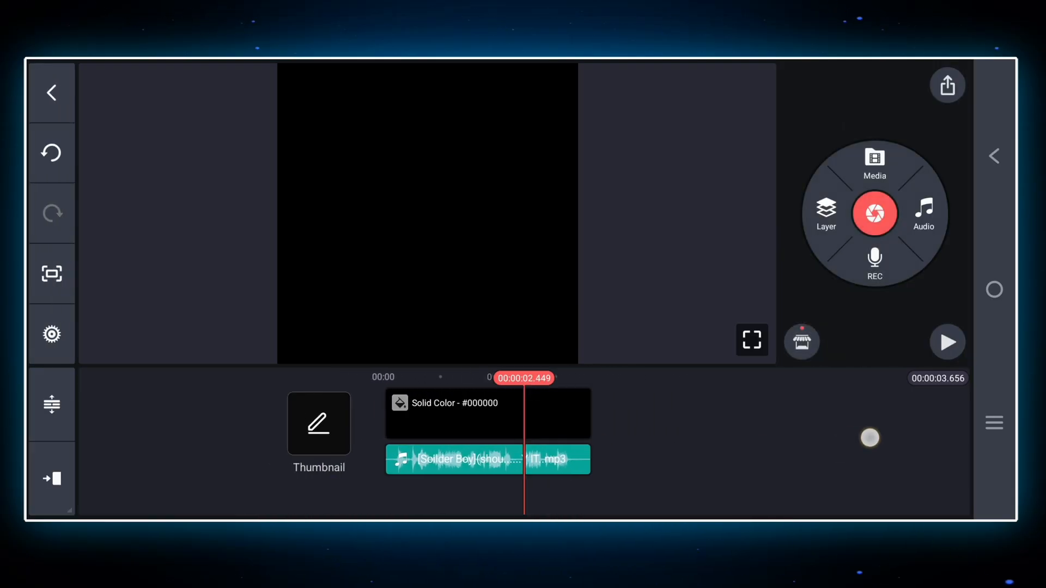
Apply the Natural EQ preset to the Soilder Boy clip.
left_click(487, 459)
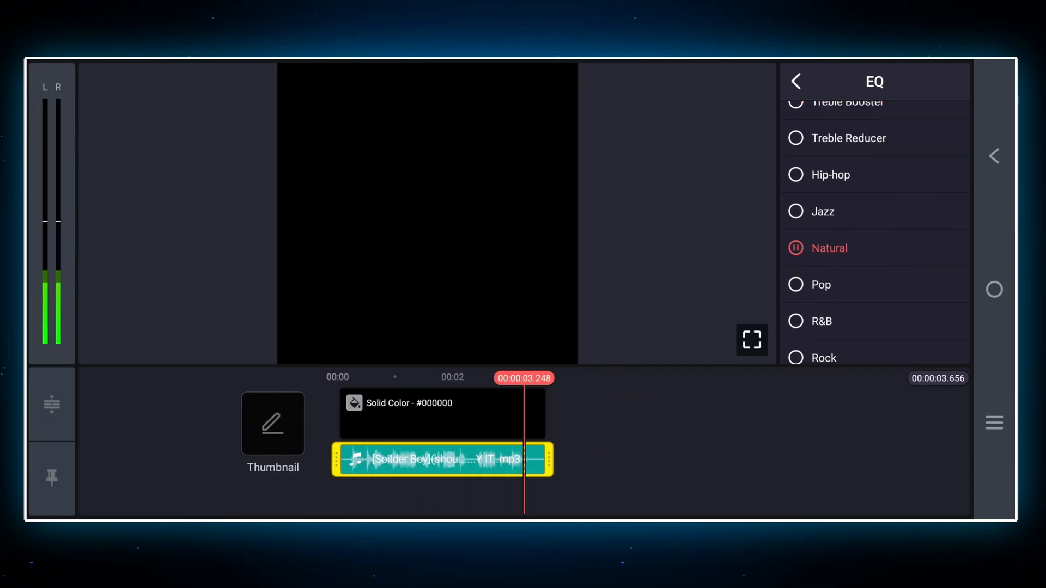
left_click(796, 80)
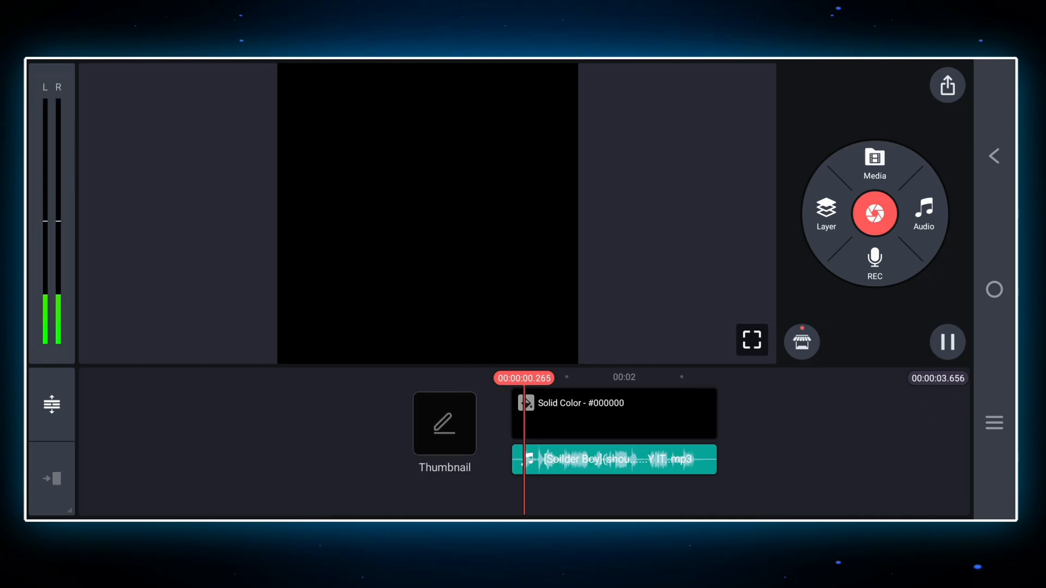